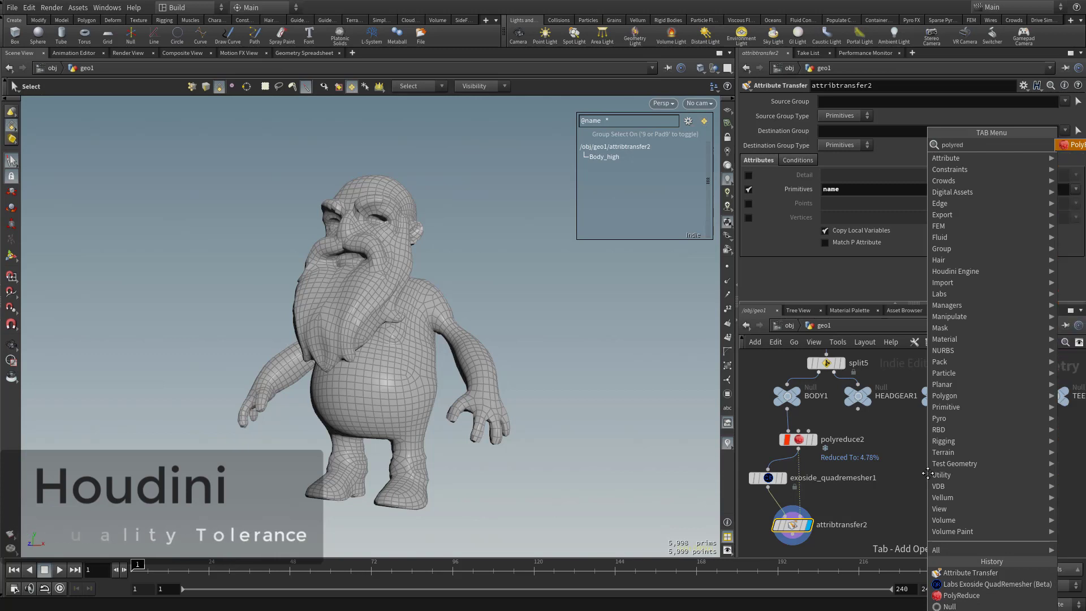
Step: Add a PolyReduce under HEADGEAR1 keeping 2.6 percent of polygons
left_click(959, 594)
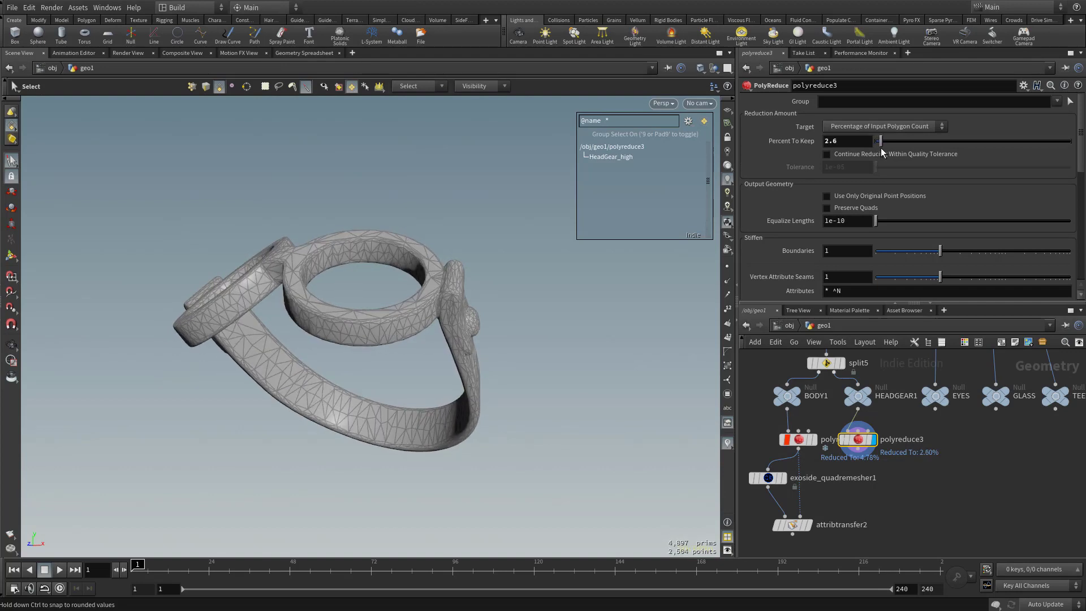
mouse_move(825, 427)
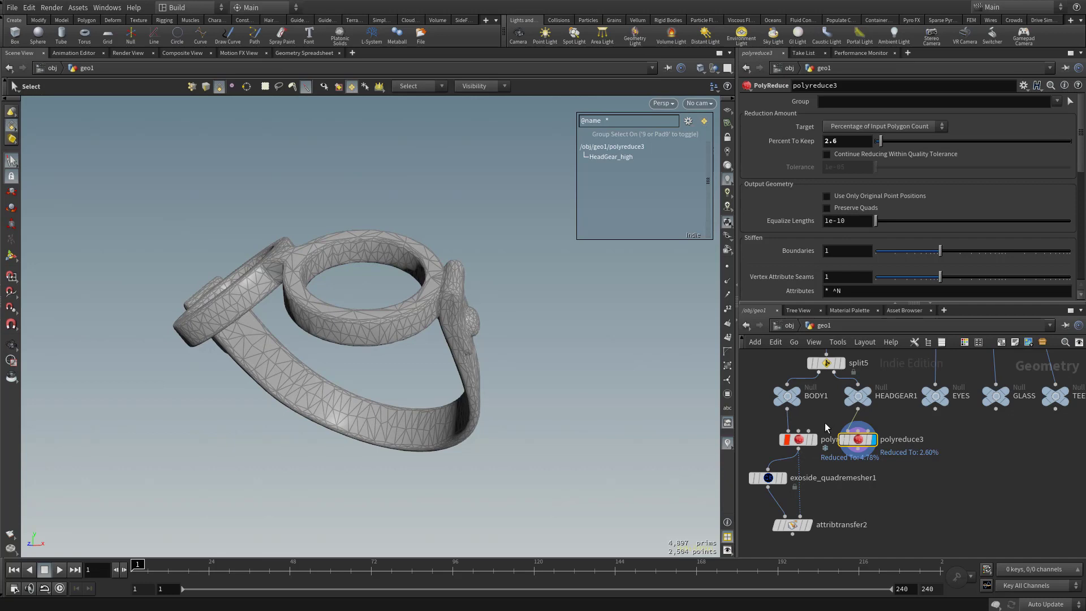
mouse_move(880, 143)
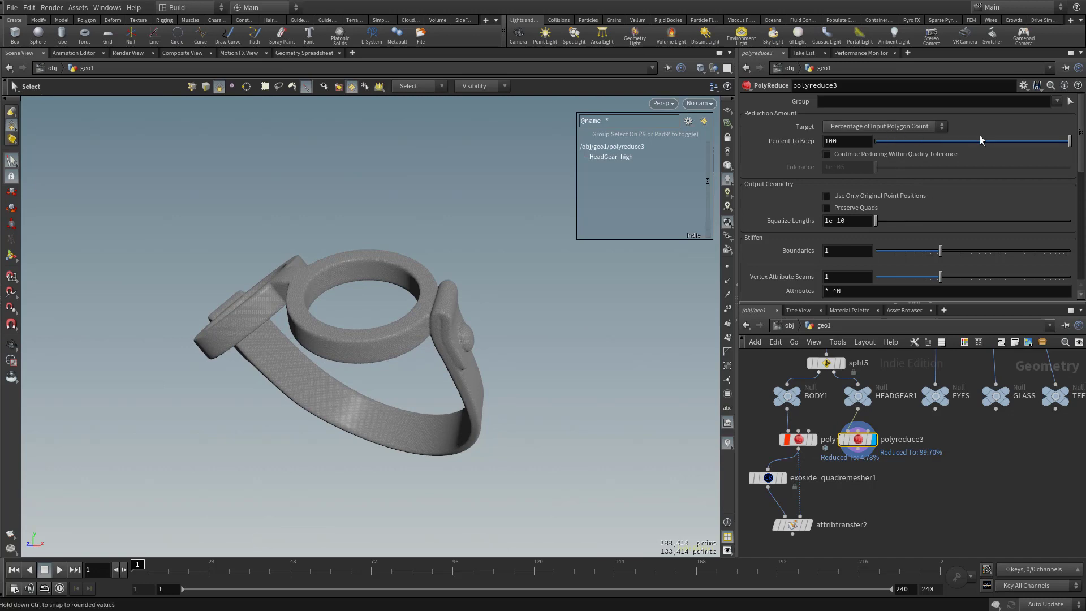
mouse_move(838, 179)
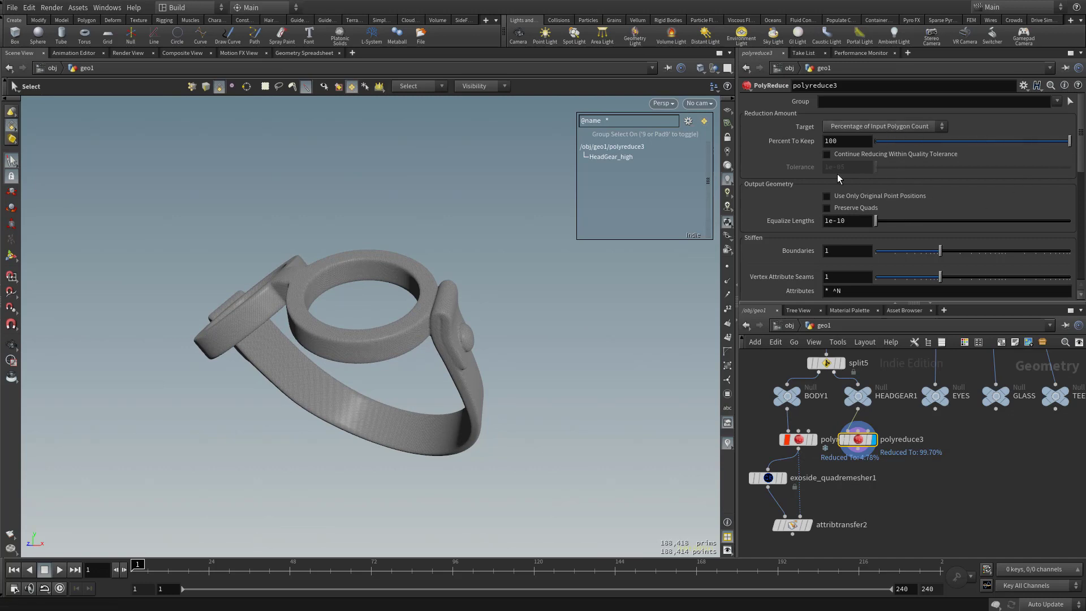
Step: Set polyreduce3 to 100 percent and enable Continue Reducing Within Quality Tolerance
left_click(827, 154)
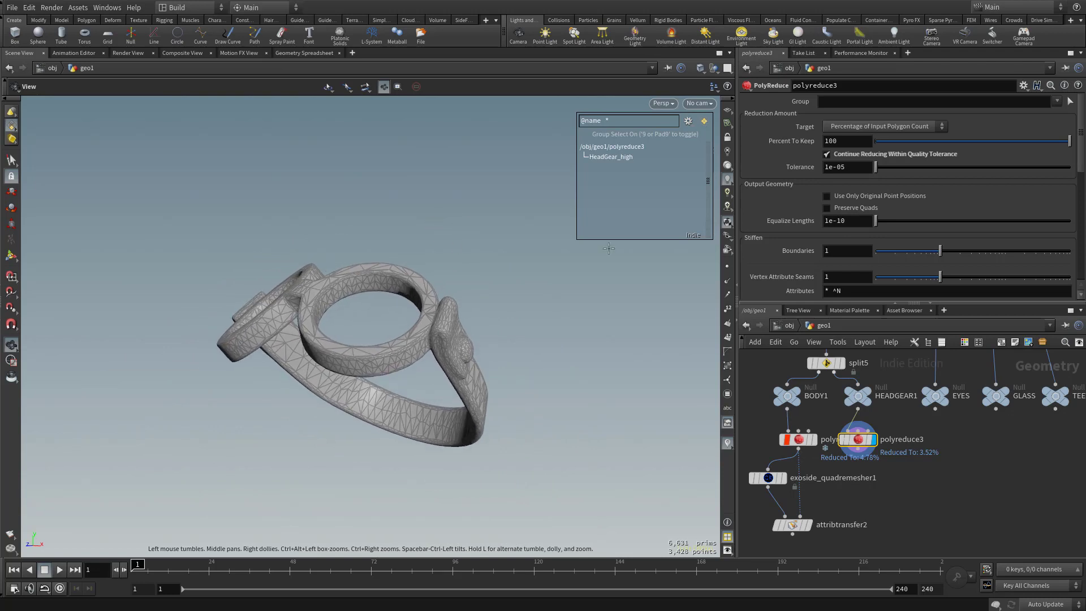
left_click(846, 167)
type("4")
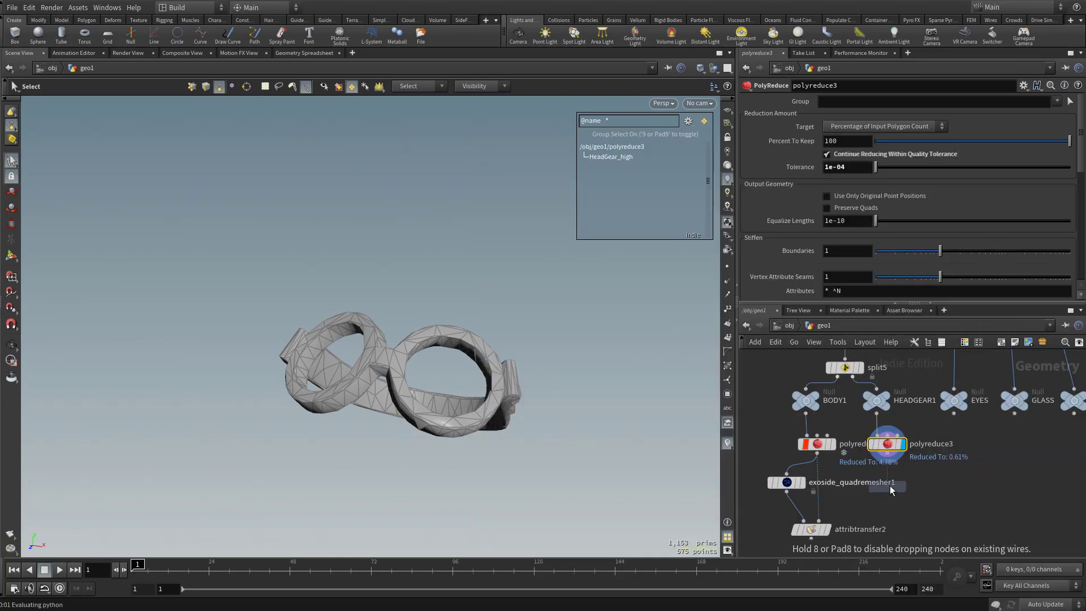
Step: Place a Labs Symmetrize below polyreduce3 with Mirror Direction 1 0 0
left_click(885, 482)
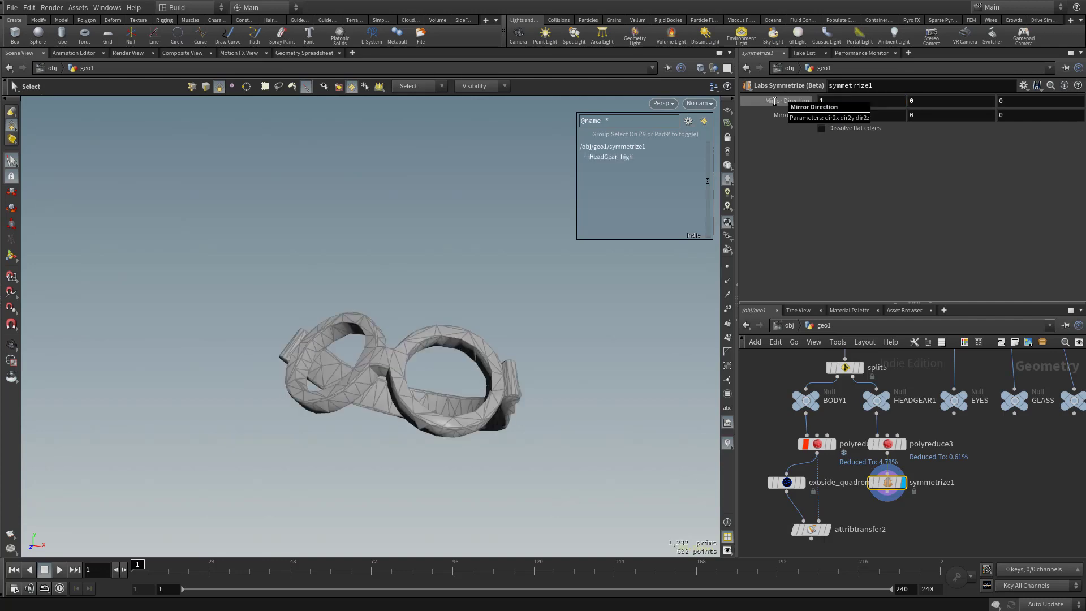
mouse_move(812, 294)
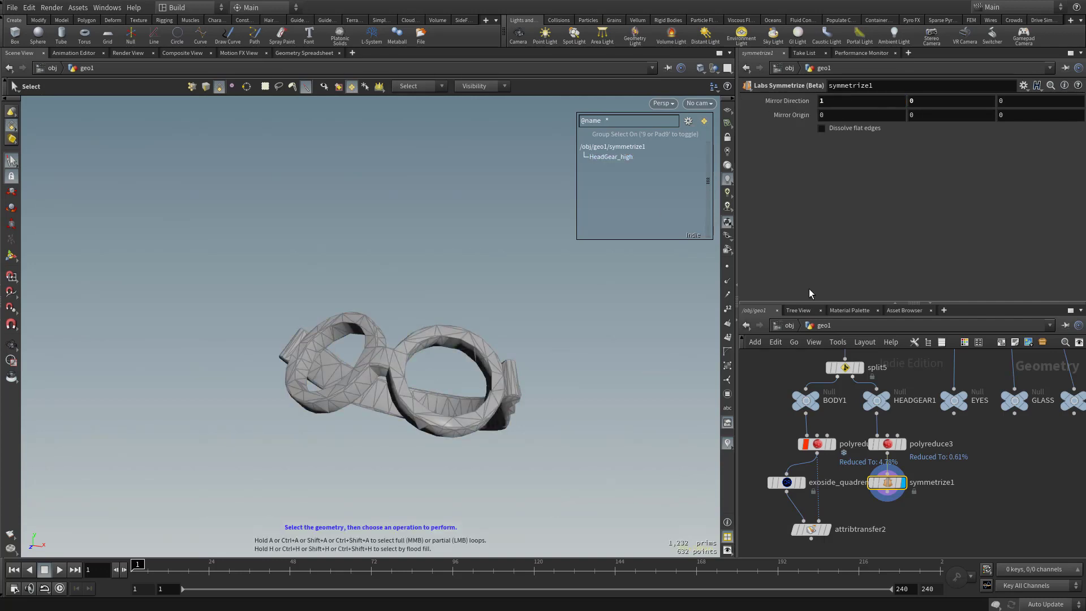
mouse_move(786, 100)
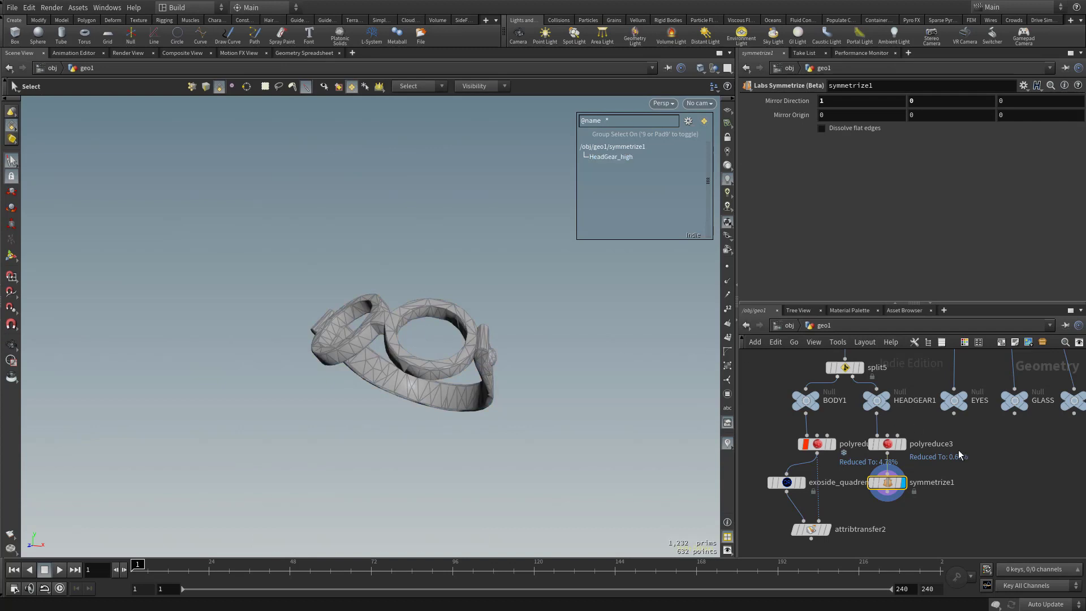
scroll("down", 3)
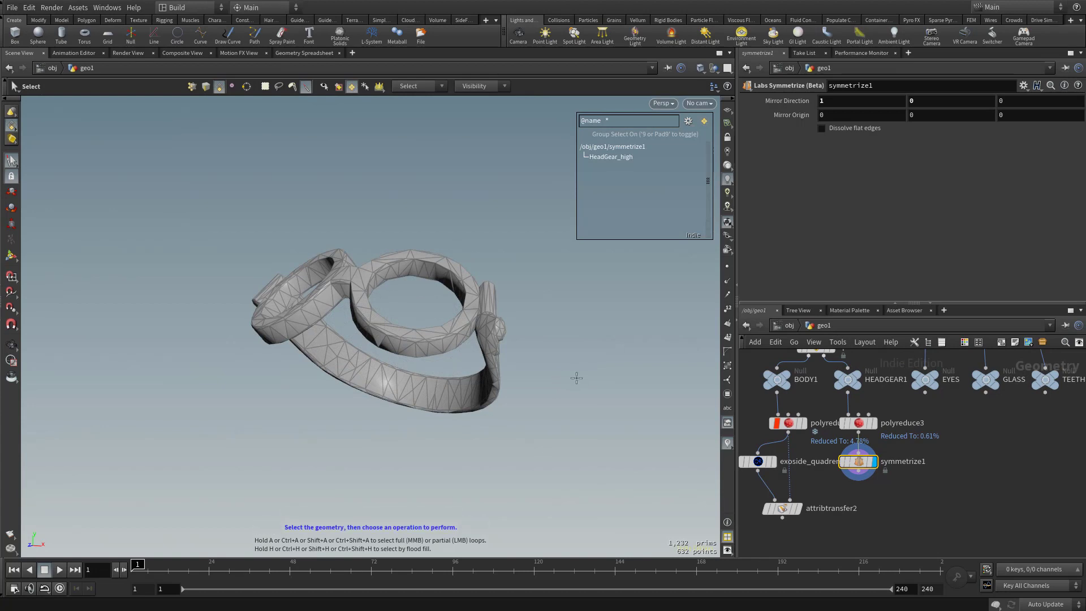
Step: Display polyreduce3's output and keep Target as Percentage of Input Polygon Count
left_click(857, 423)
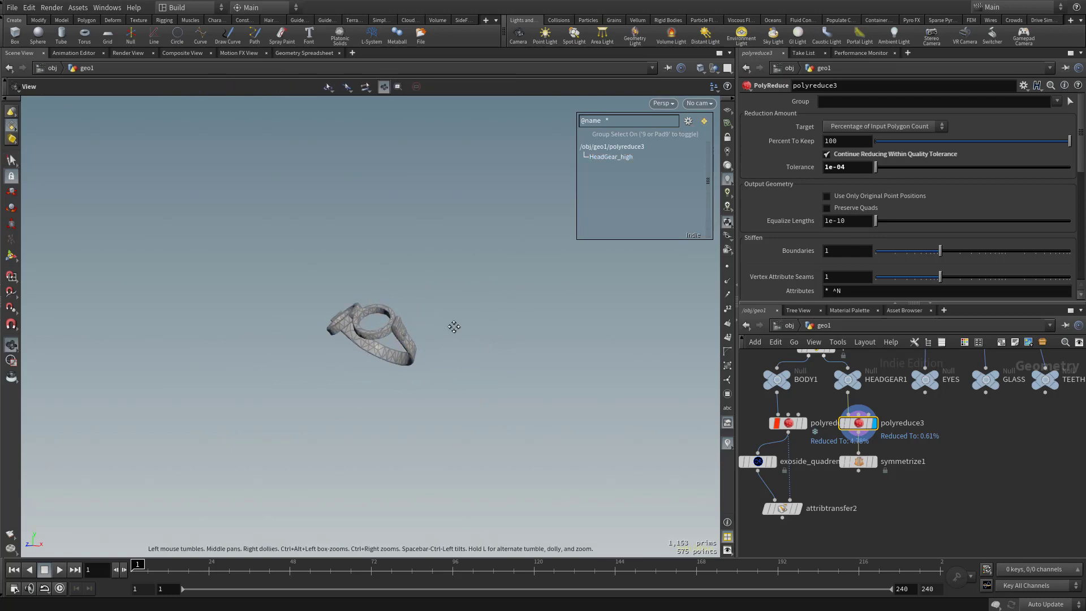
left_click(12, 160)
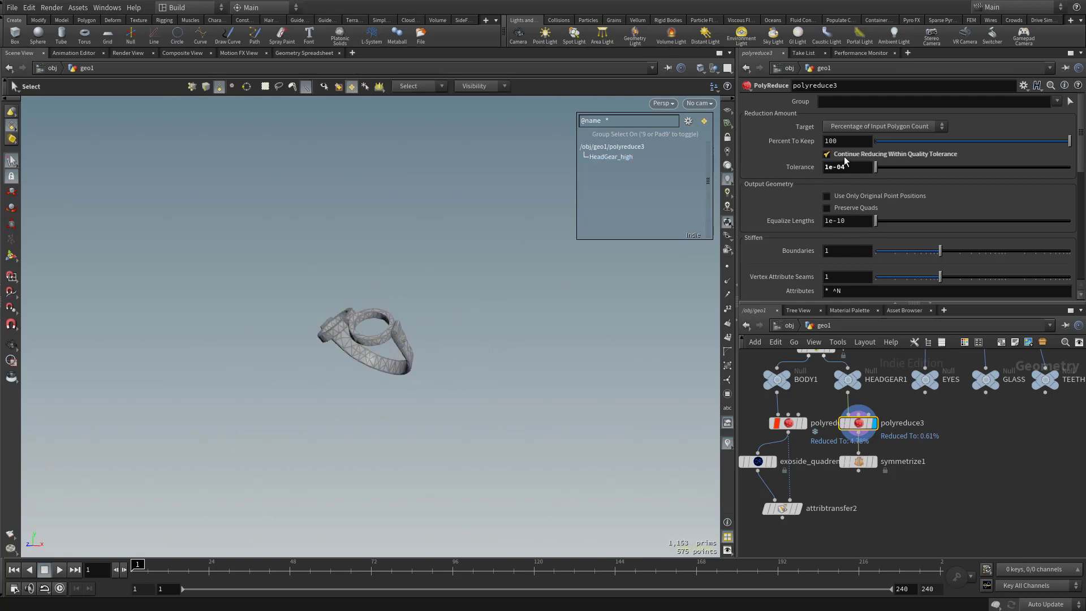
left_click(879, 126)
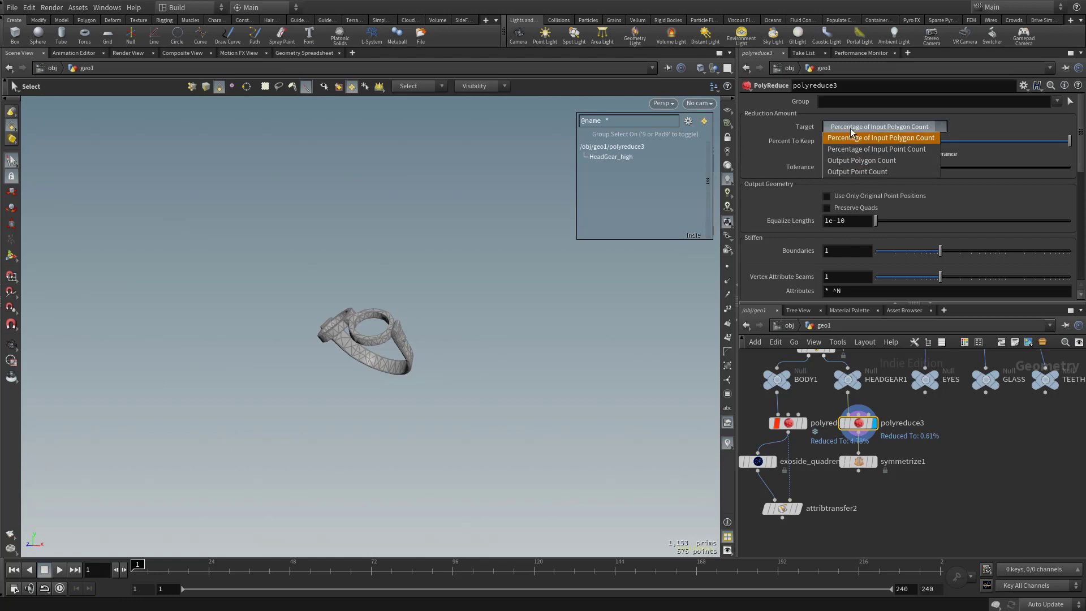
left_click(881, 137)
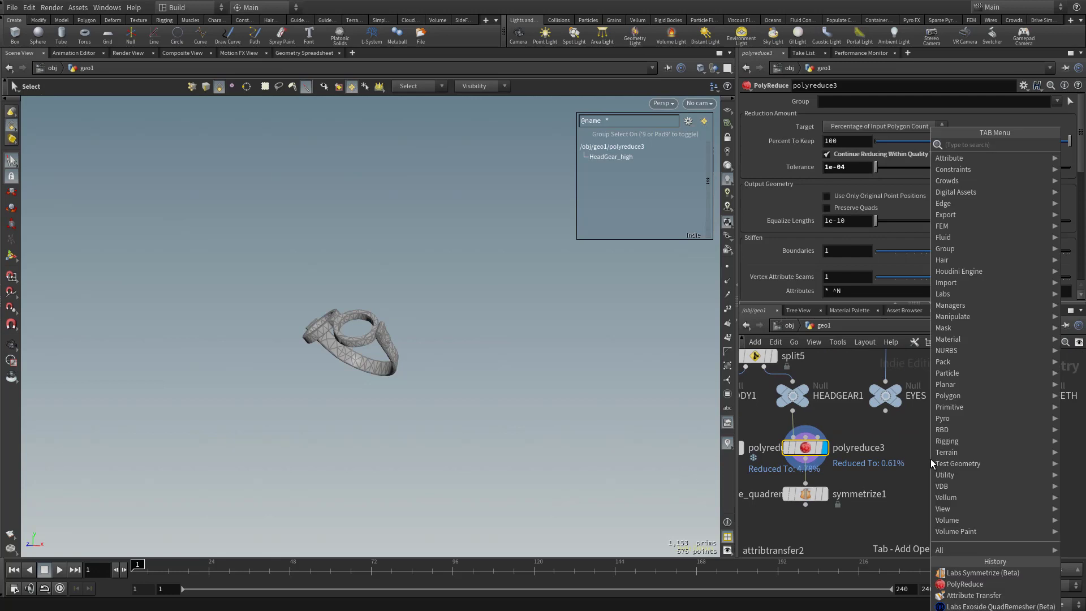
Step: Add a Labs Exoside QuadRemesher under EYES with Symmetry Axis X ticked
type("qua")
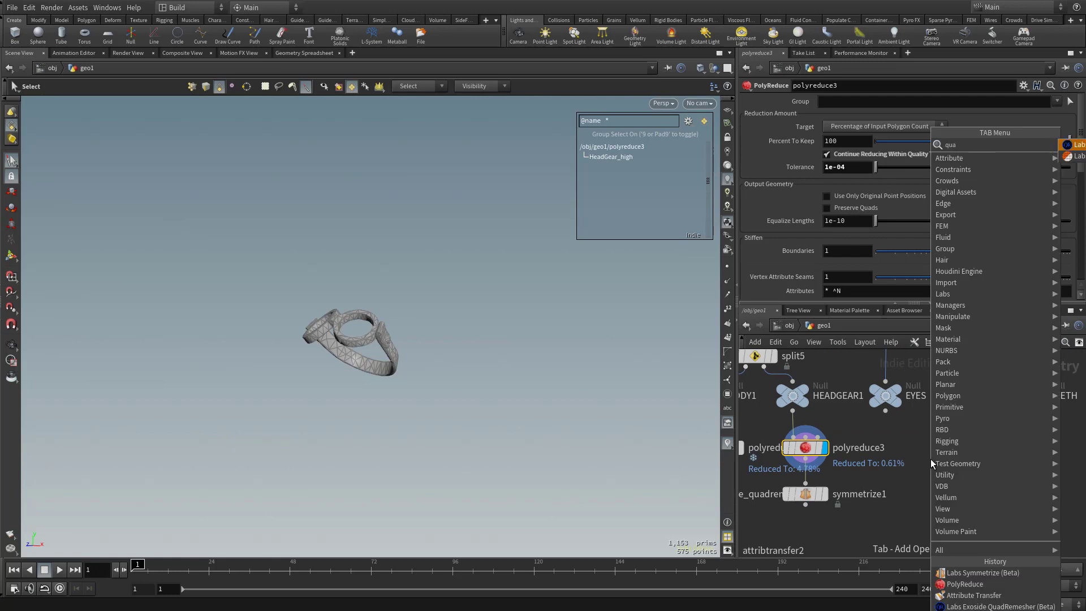
left_click(999, 606)
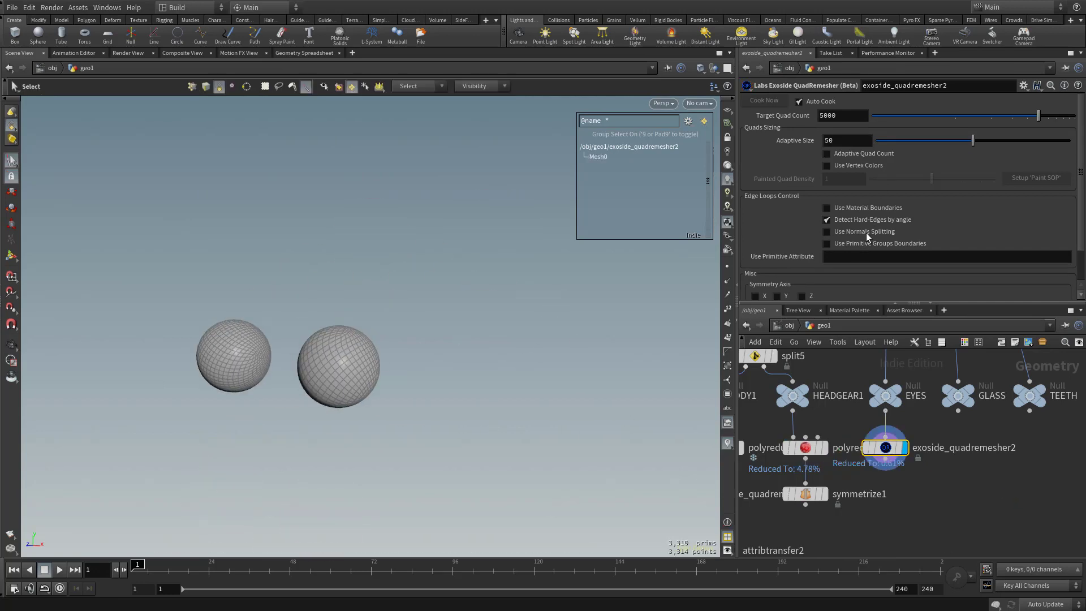
left_click(757, 296)
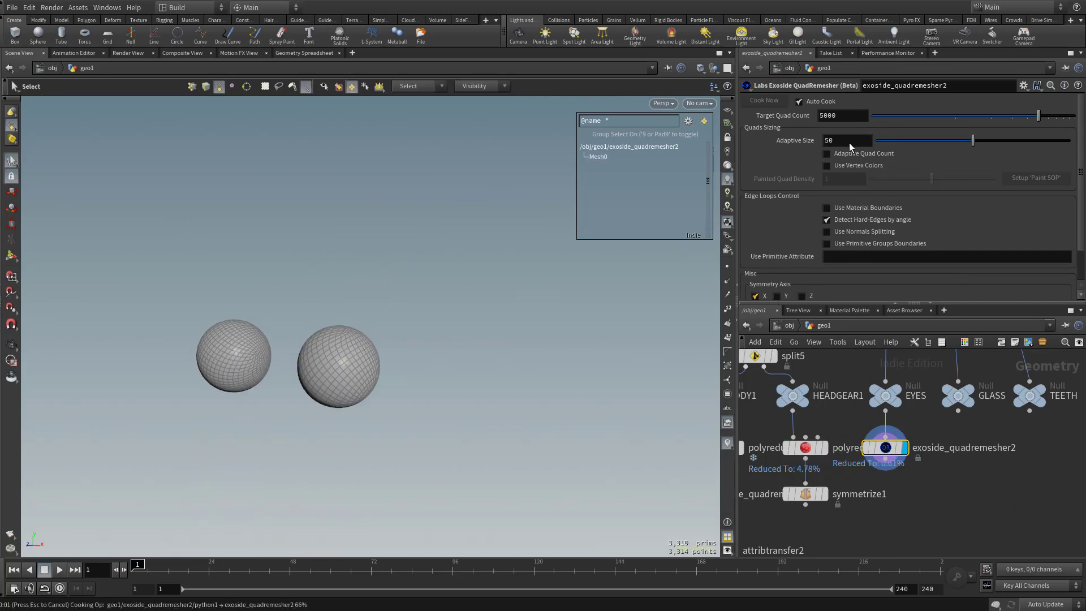